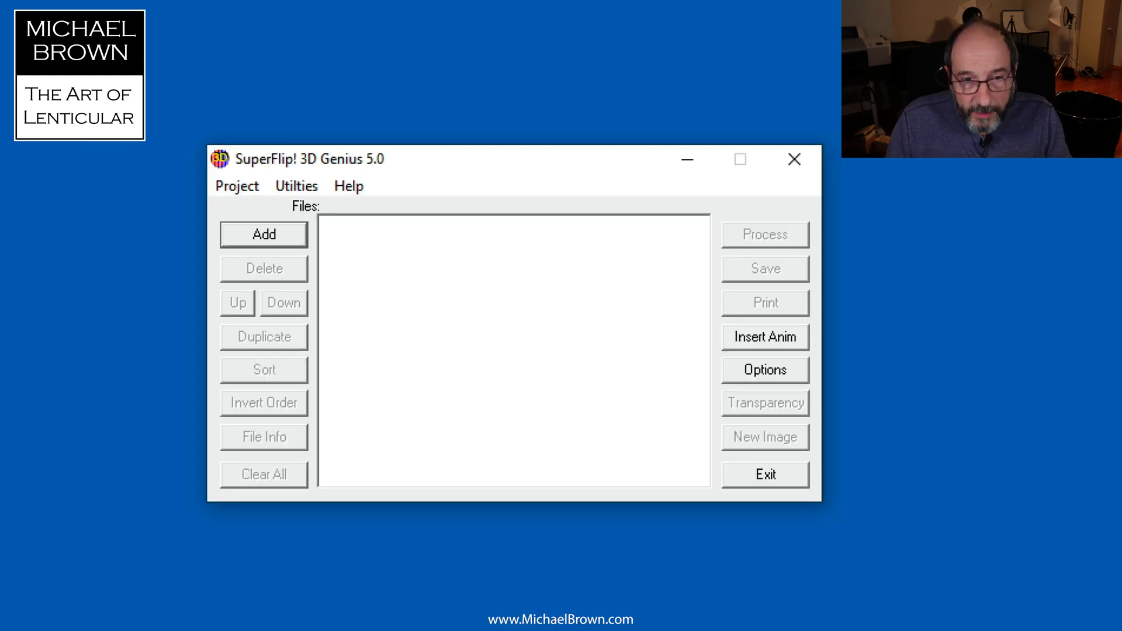
mouse_move(487, 166)
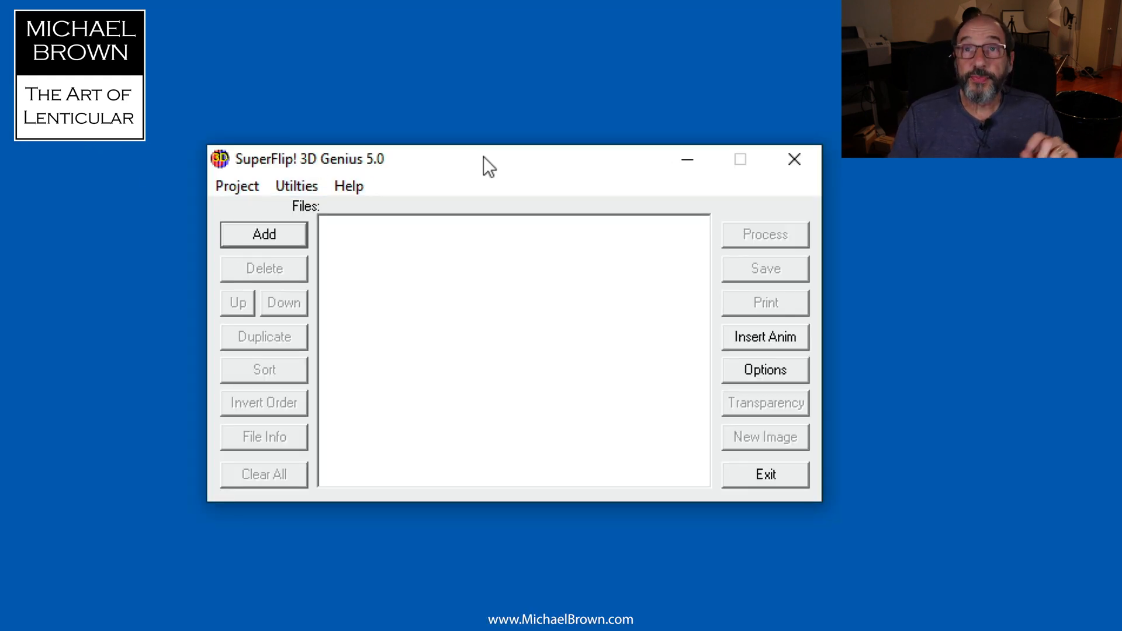
mouse_move(439, 139)
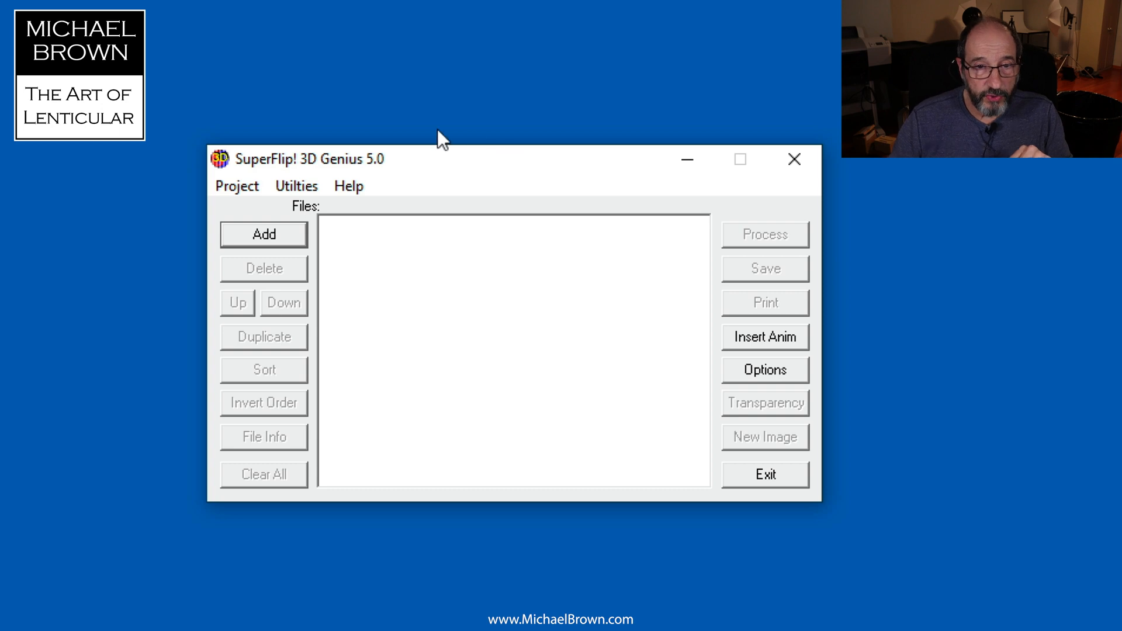
Switch from 3D Genius mode to SuperFlip! flip mode via the Project menu's To SuperFlip!
left_click(237, 186)
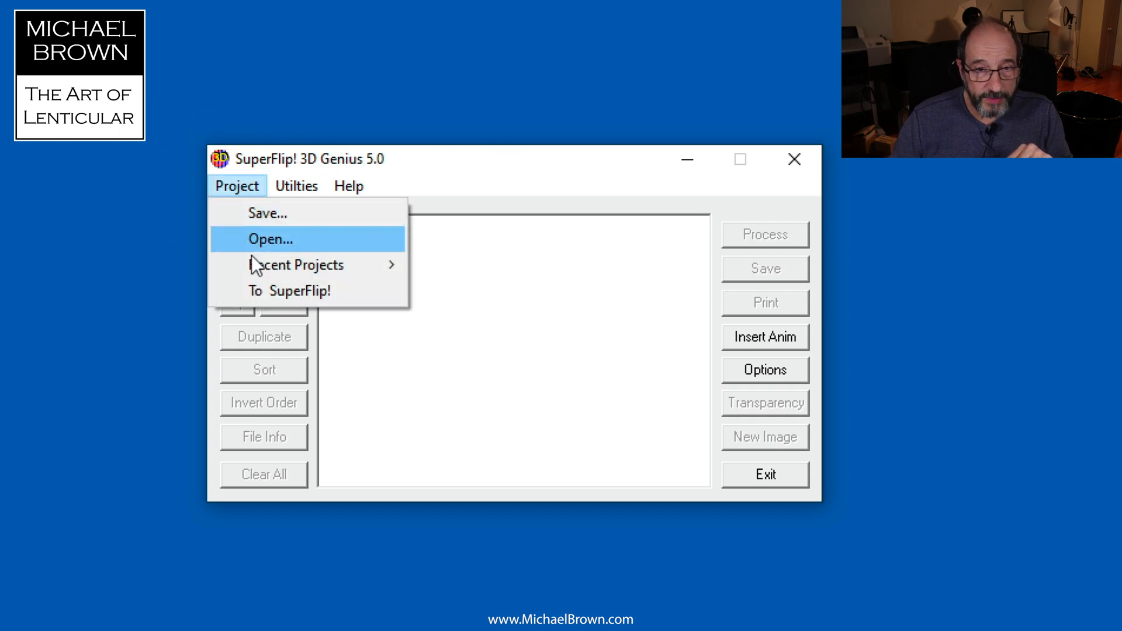
mouse_move(267, 291)
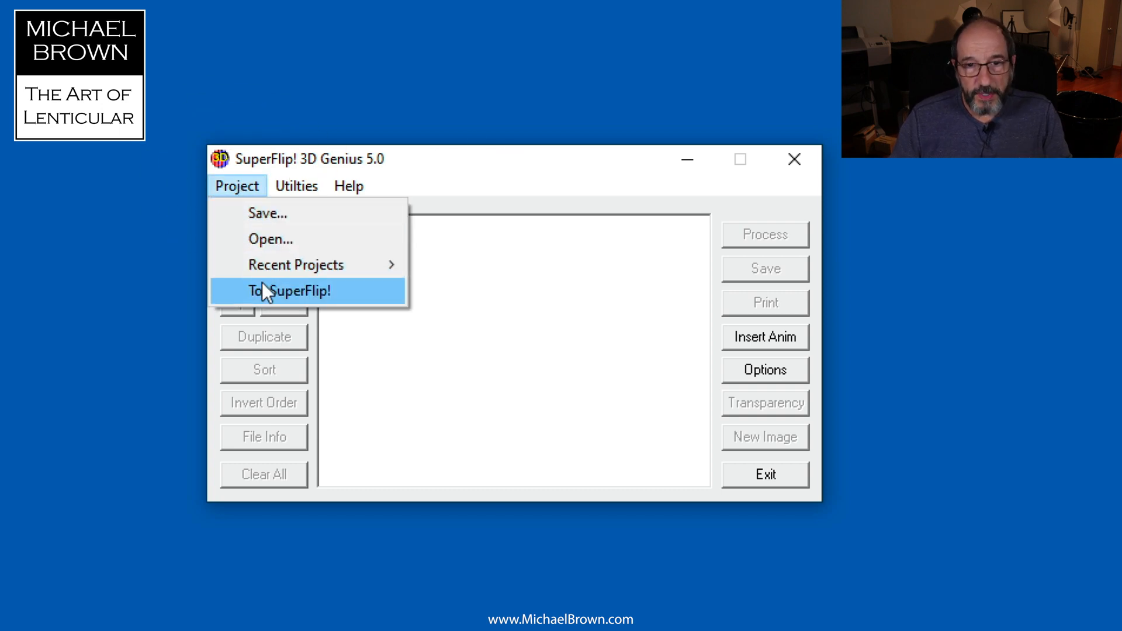
mouse_move(270, 298)
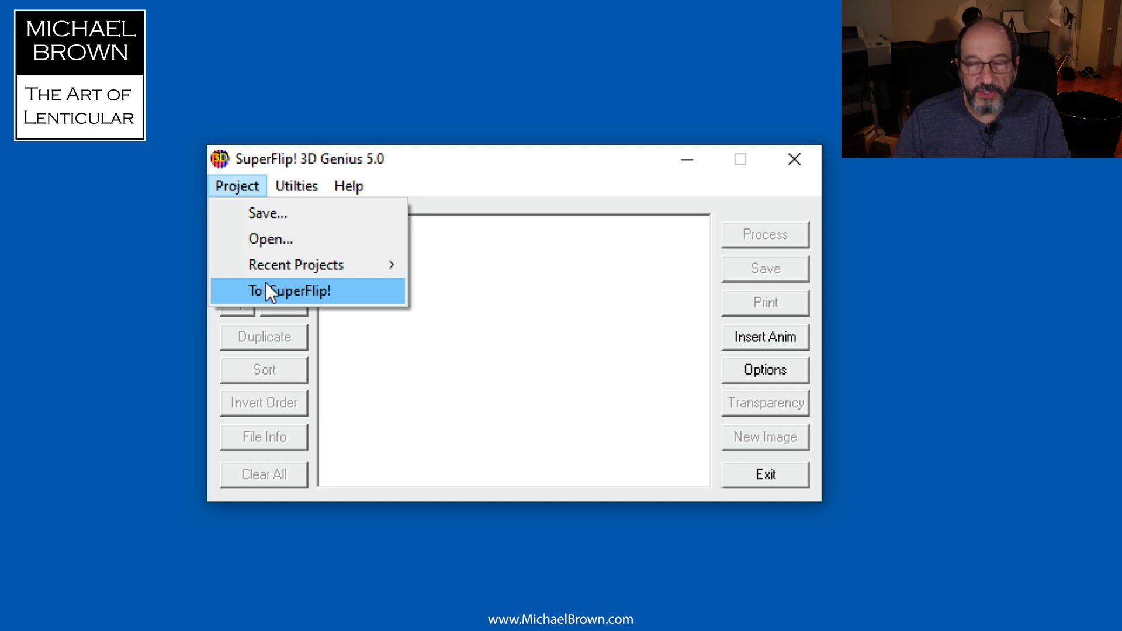
left_click(288, 291)
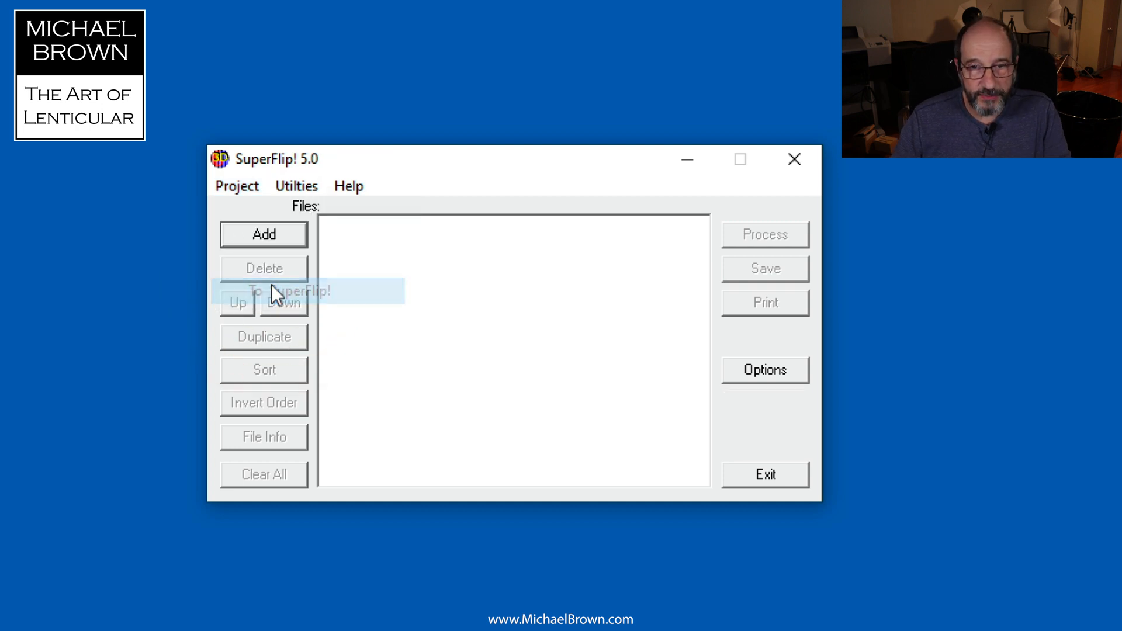
mouse_move(524, 367)
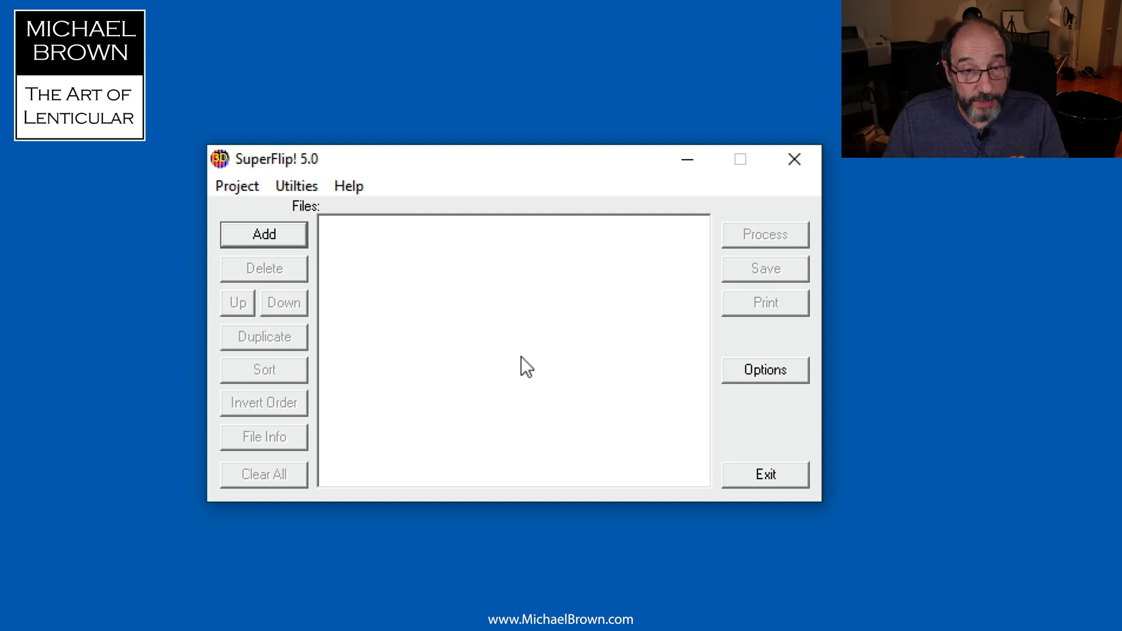
mouse_move(482, 279)
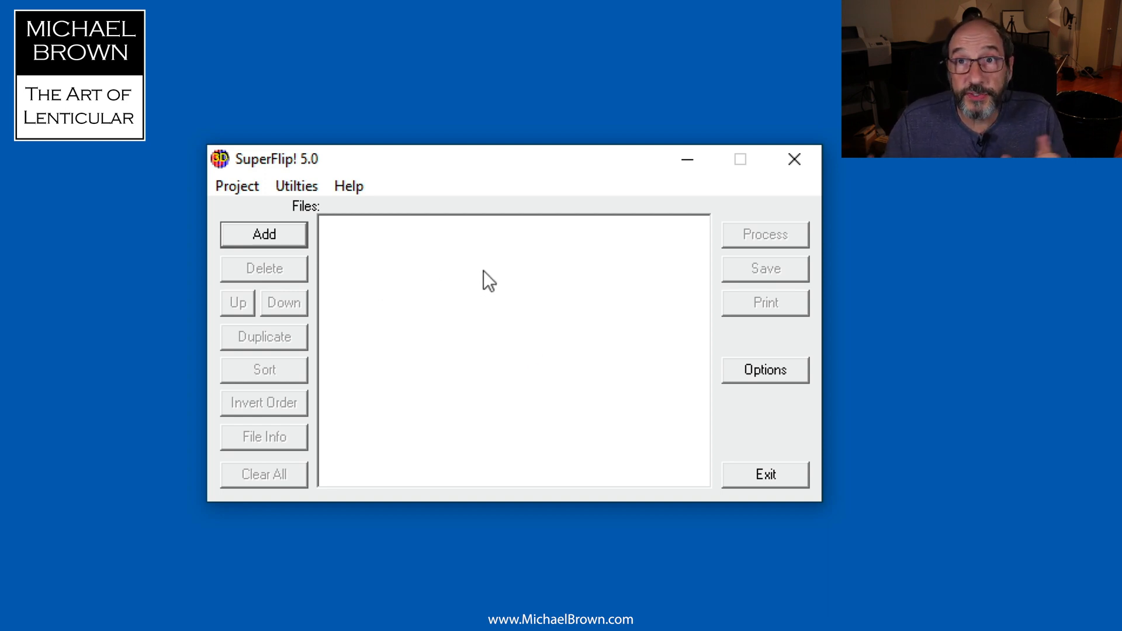
Add the Sunflower IMG_5451 and Flowers IMG_5506 JPEGs from SuperFlip Demo Images
left_click(263, 234)
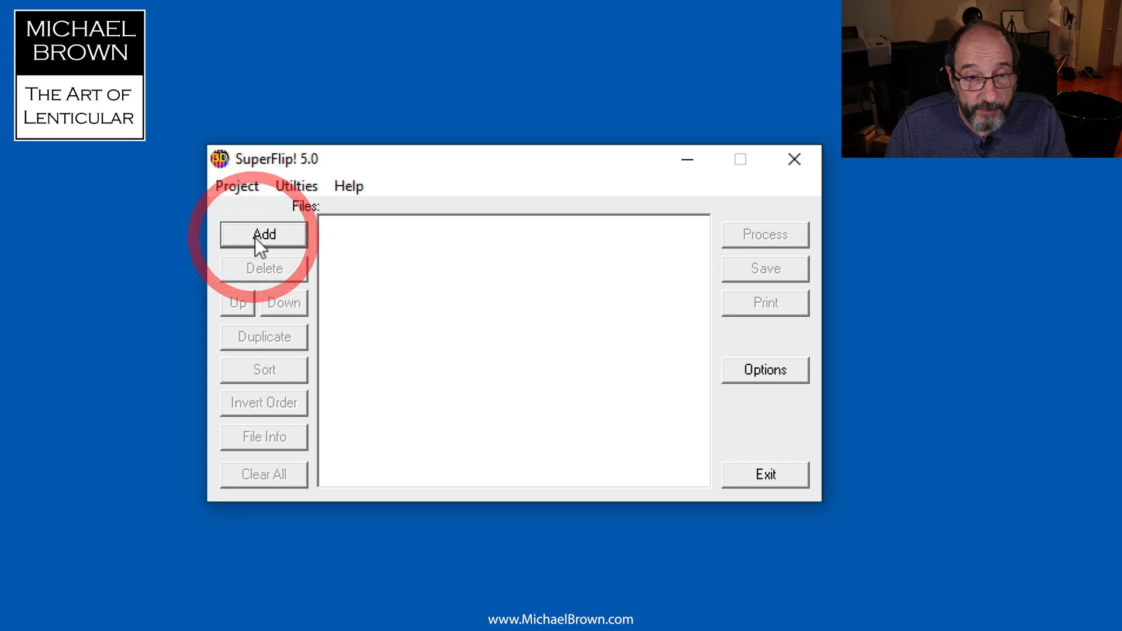
left_click(263, 234)
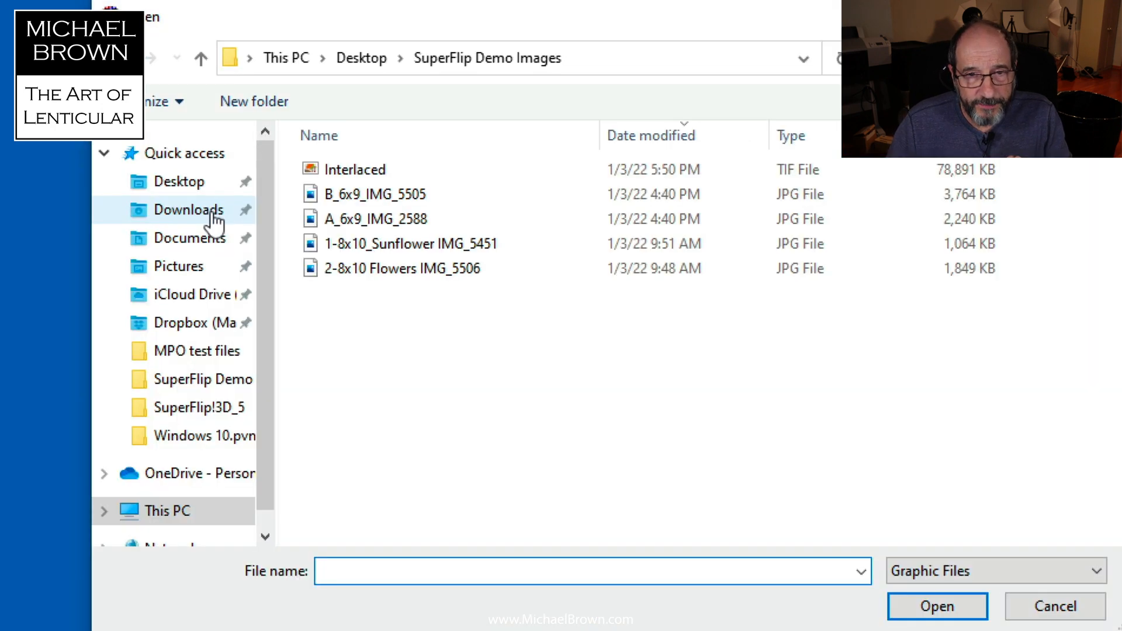
left_click(411, 244)
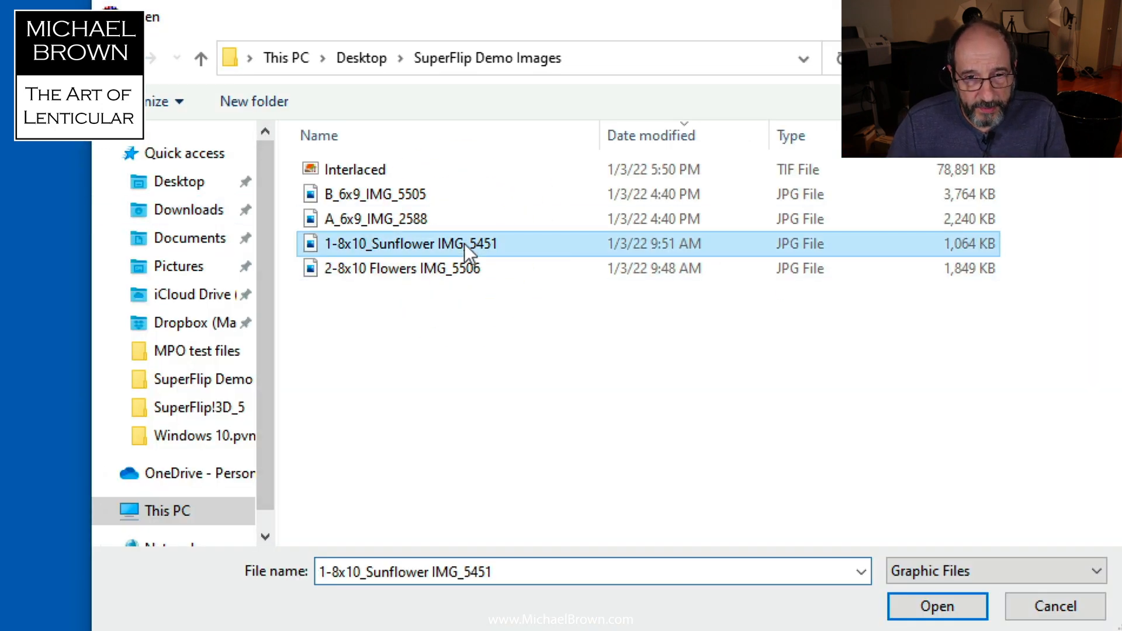
left_click(402, 269)
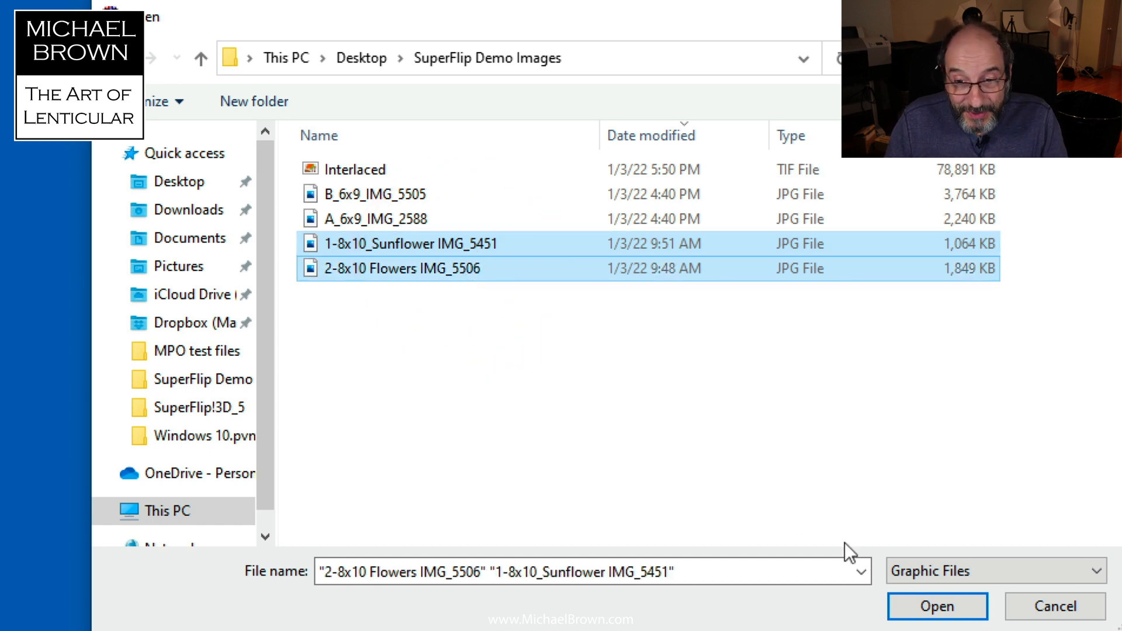
left_click(937, 623)
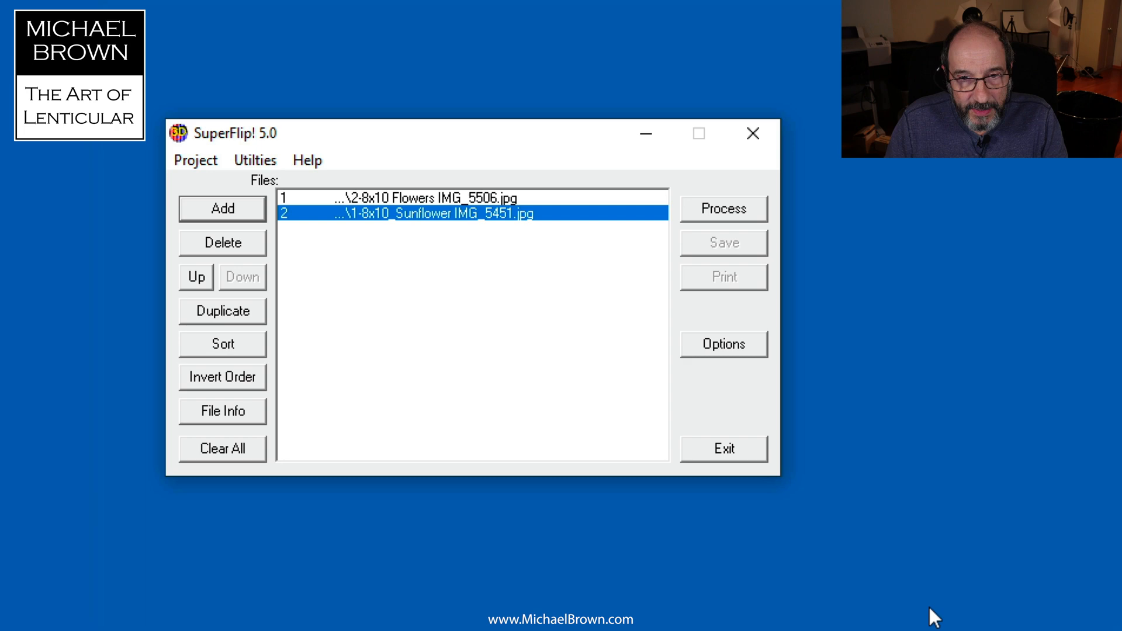
mouse_move(532, 362)
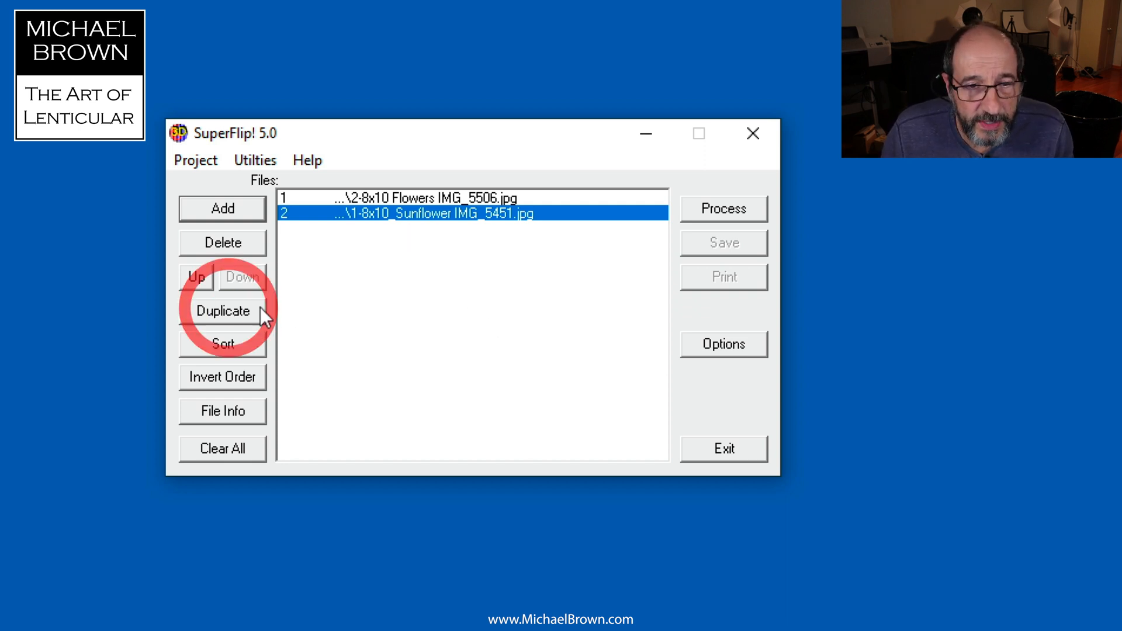
Duplicate both image entries and move a Flowers copy down to end the list
left_click(222, 311)
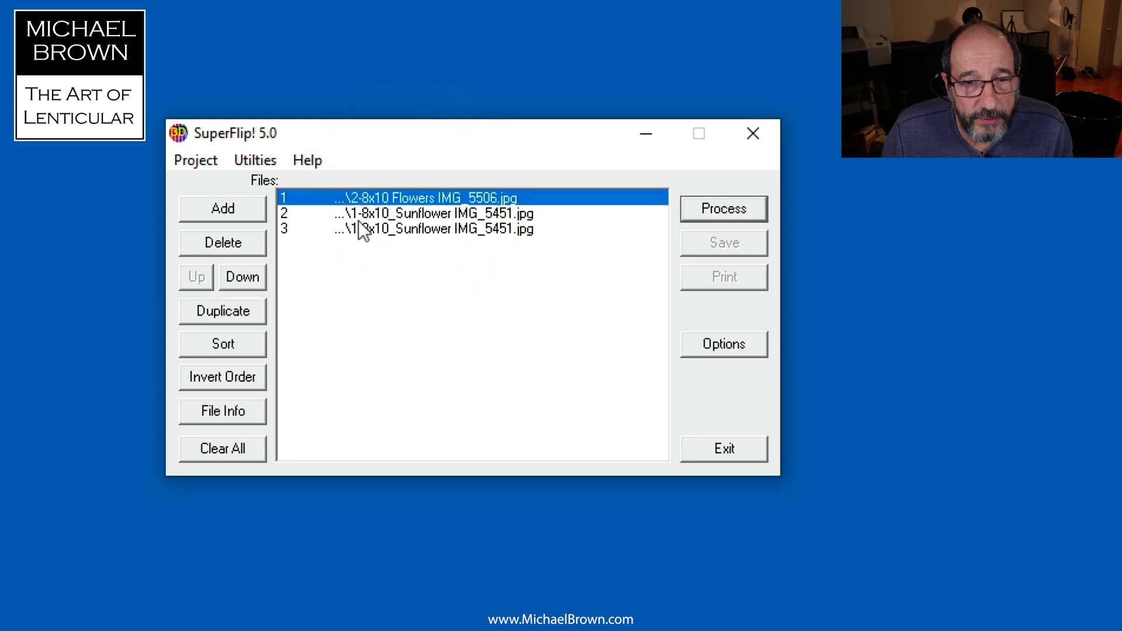
left_click(222, 311)
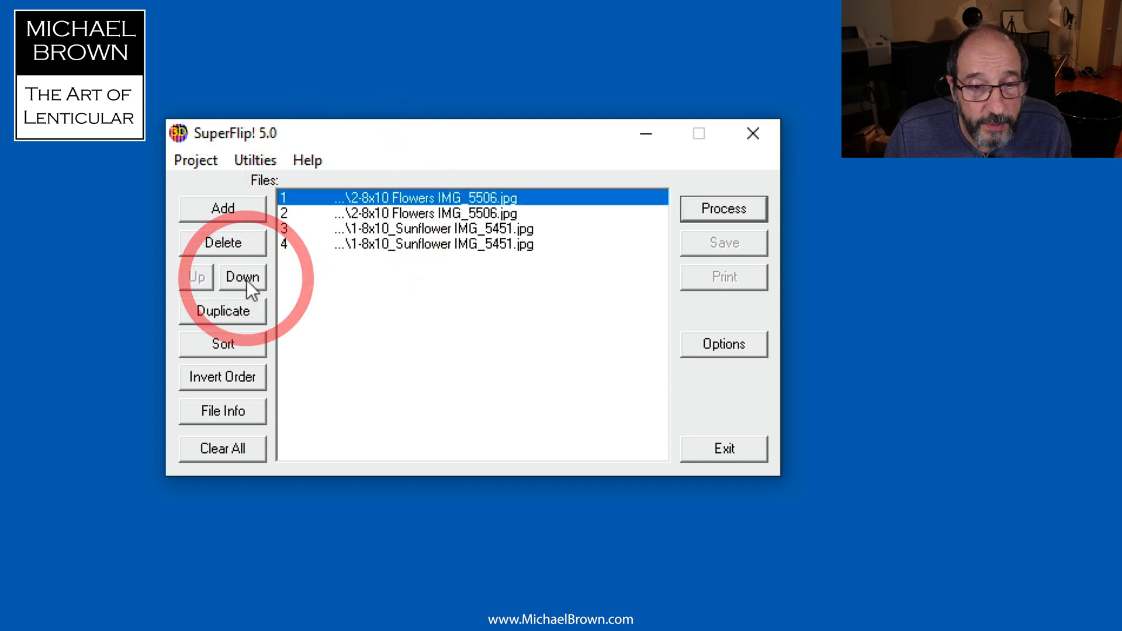
left_click(242, 277)
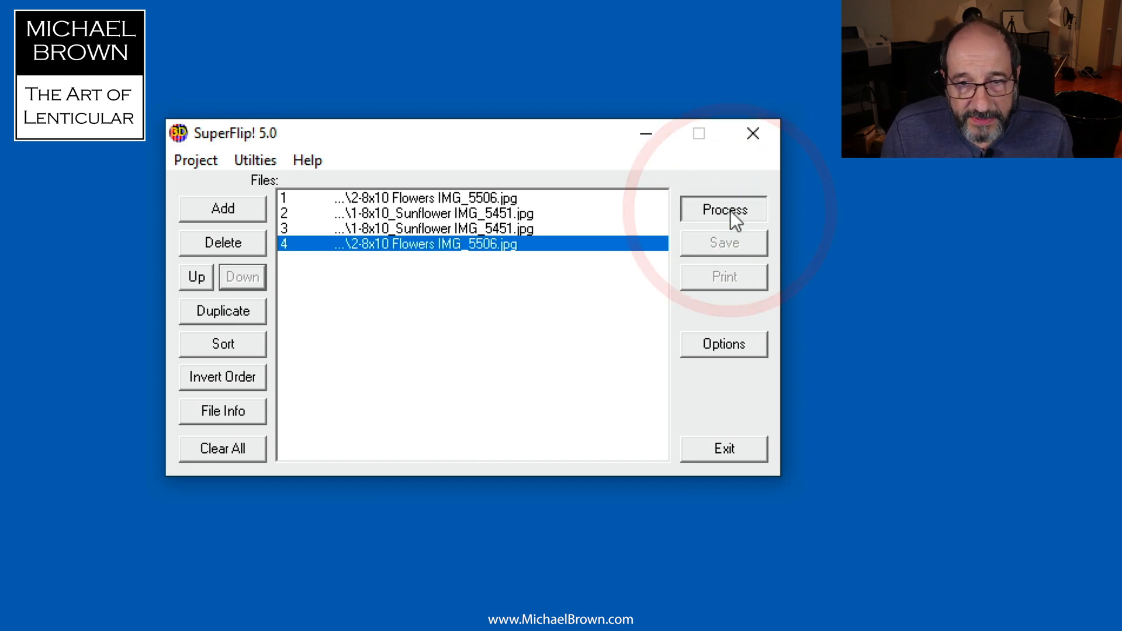
Process the four images at 75 lpi line screen with alignment marks enabled
left_click(723, 209)
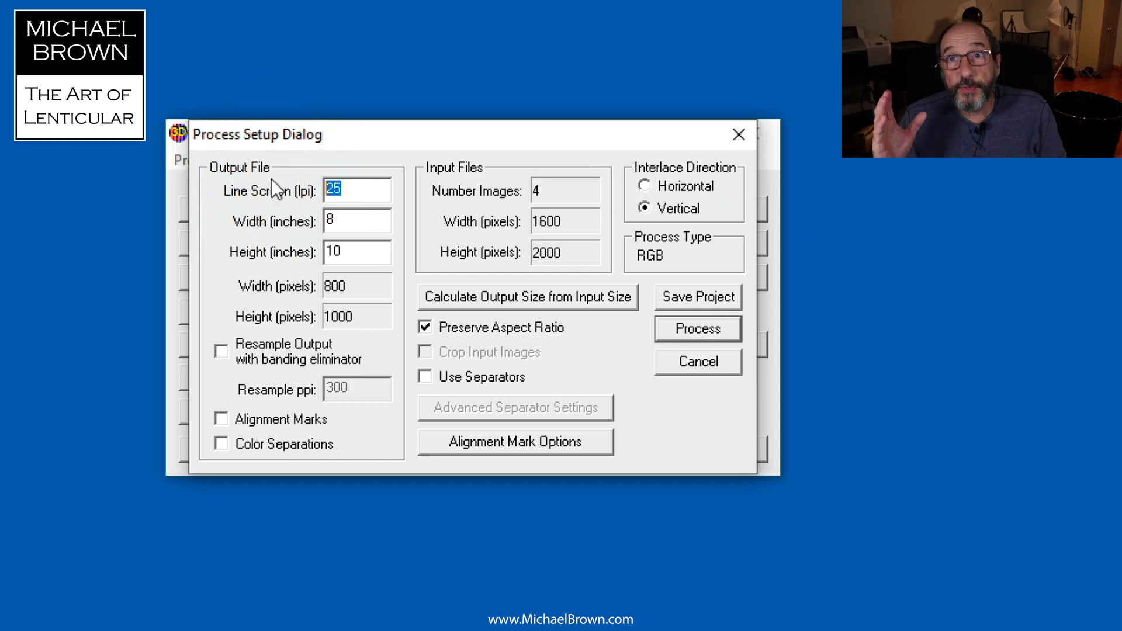
type("75")
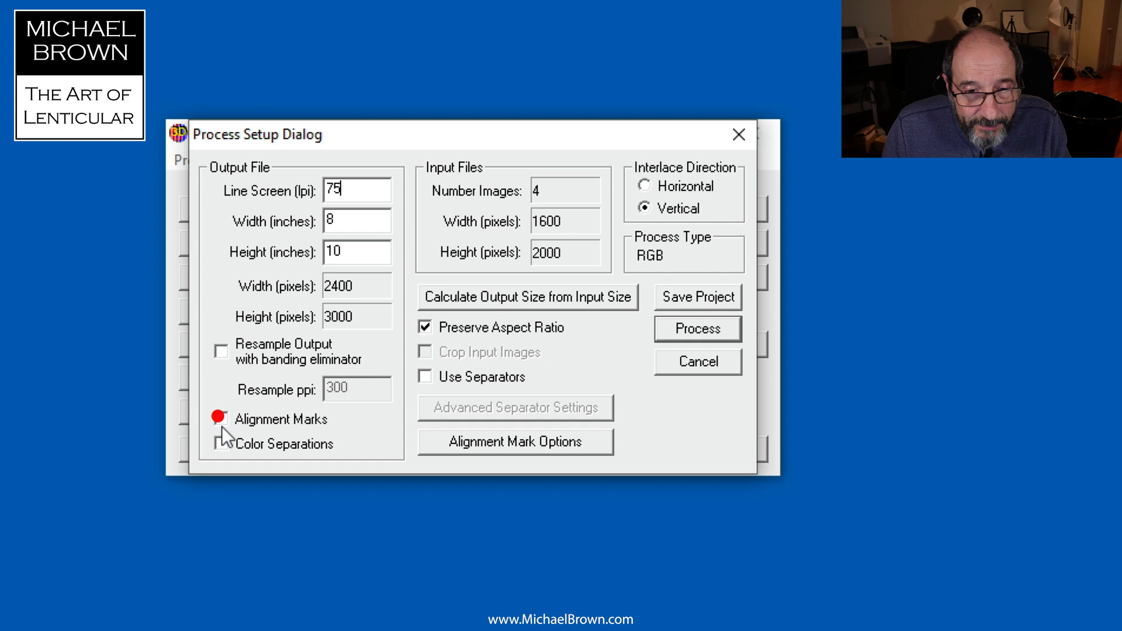
left_click(222, 419)
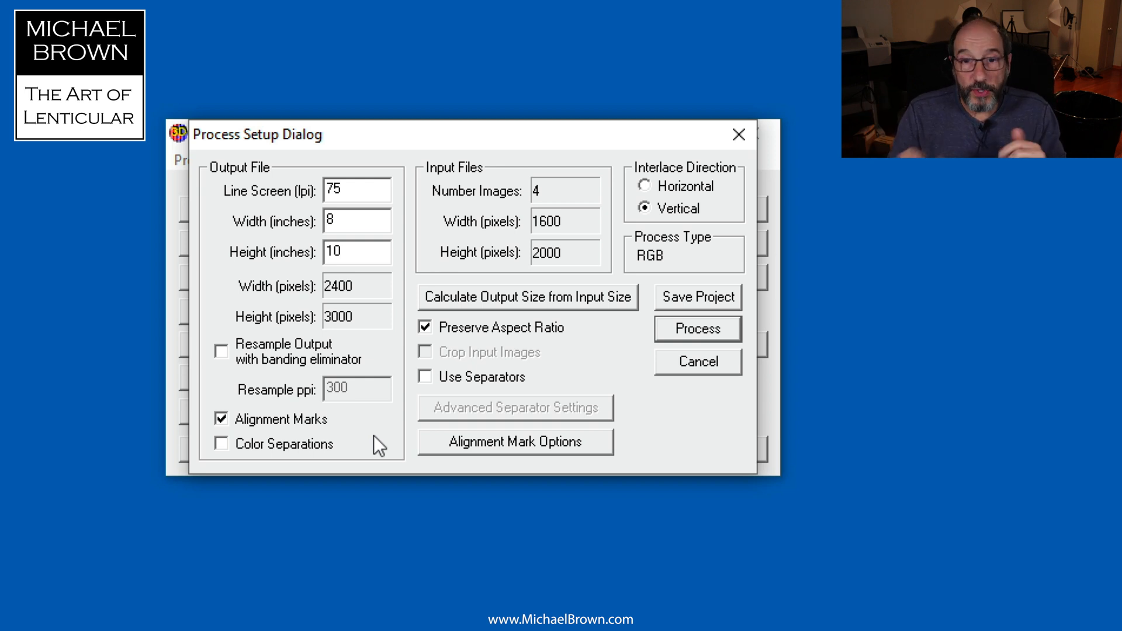
left_click(699, 328)
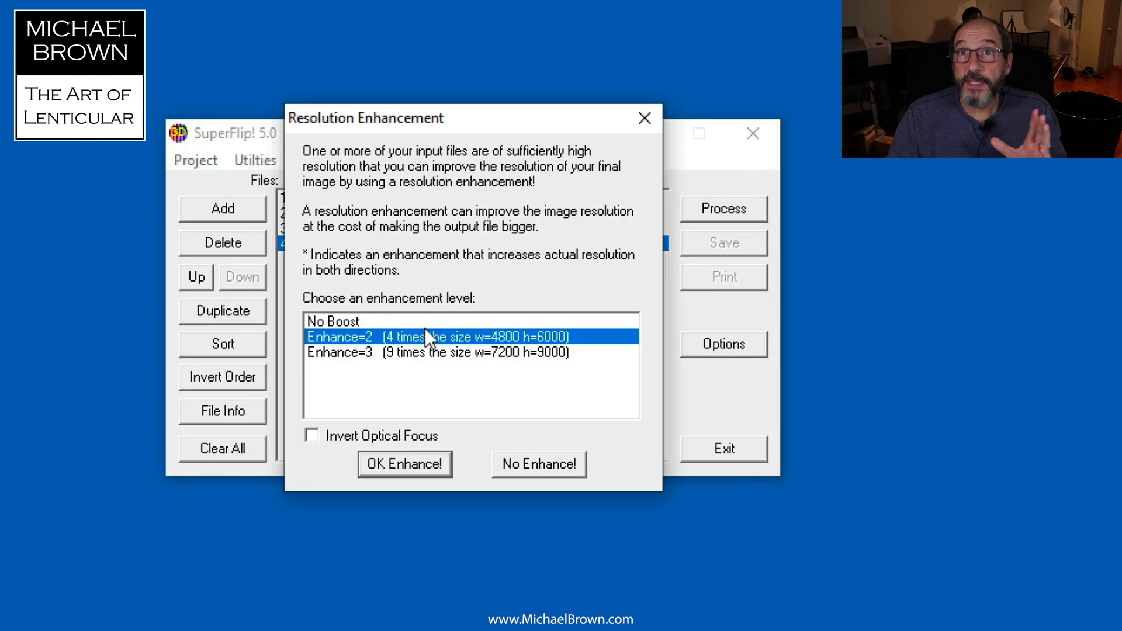
Accept the 4× enhancement and save the interlaced TIFF as 'Interlaced 2'
left_click(405, 465)
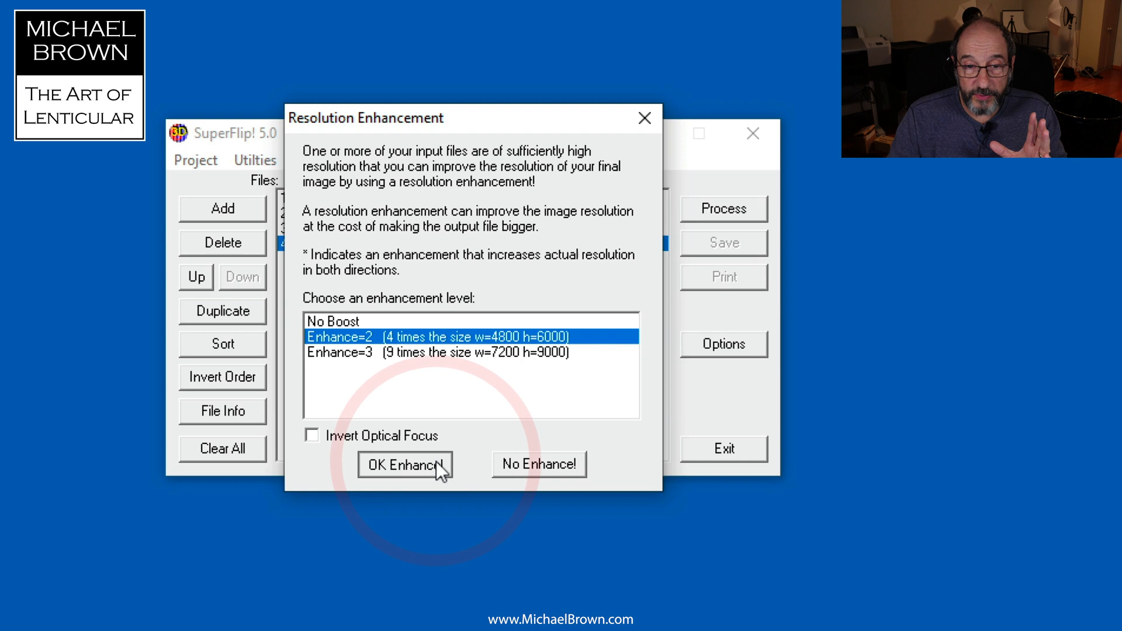
left_click(404, 465)
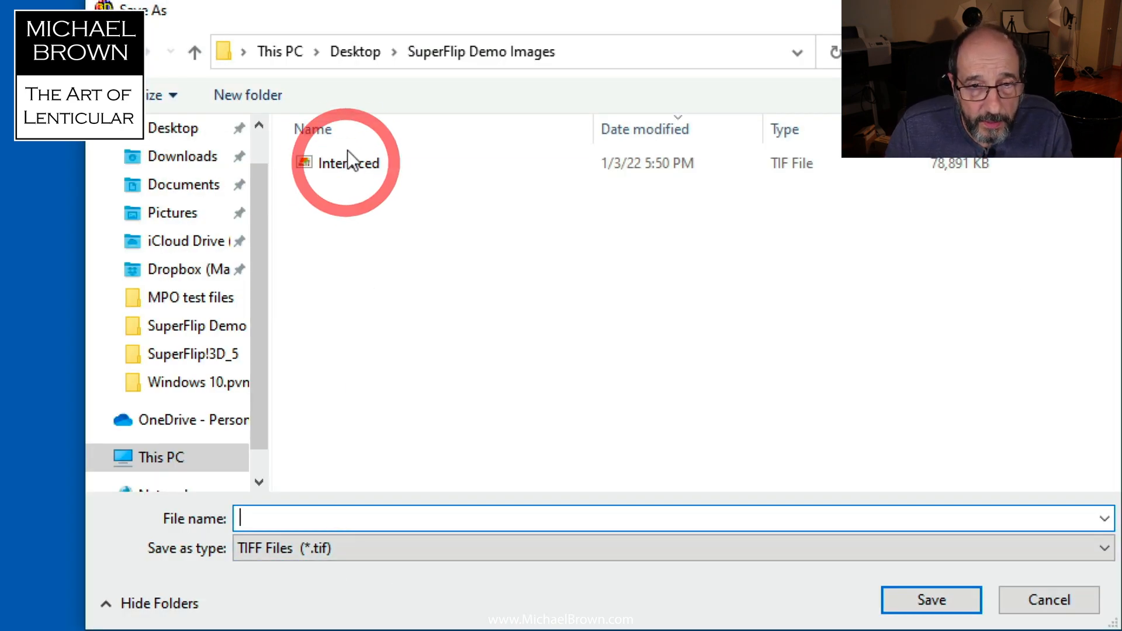
left_click(347, 163)
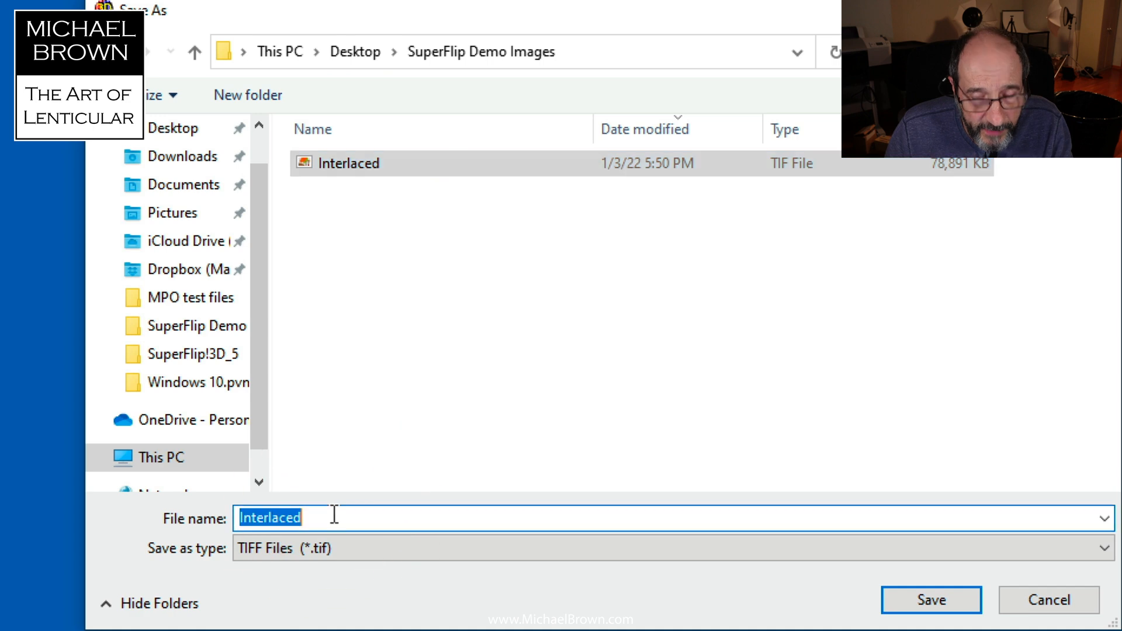
left_click(331, 518)
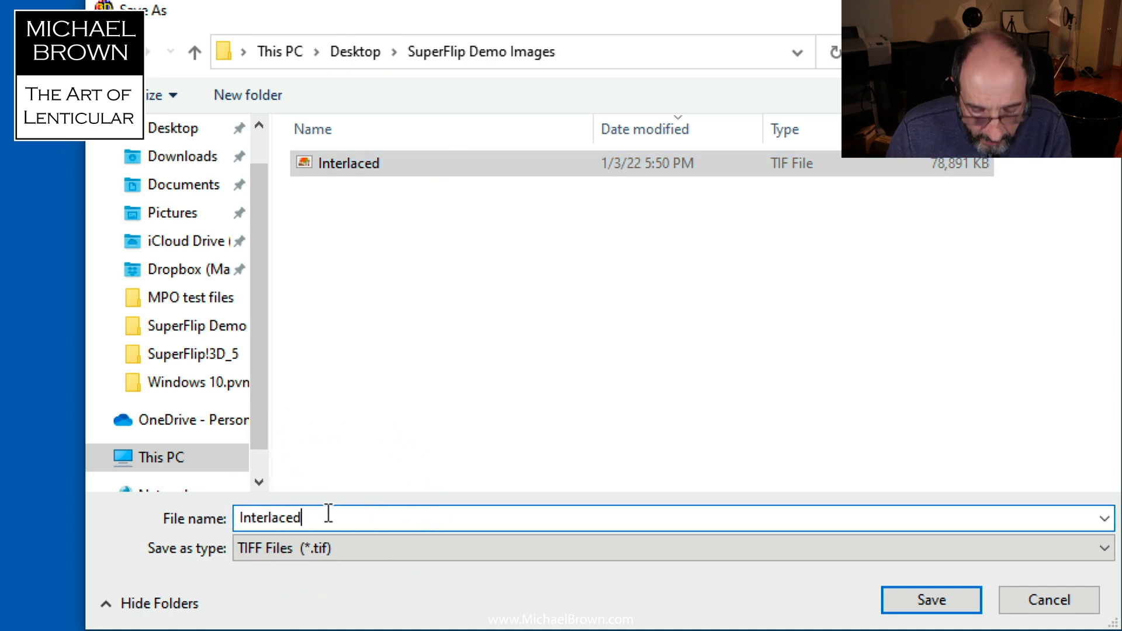
type("2")
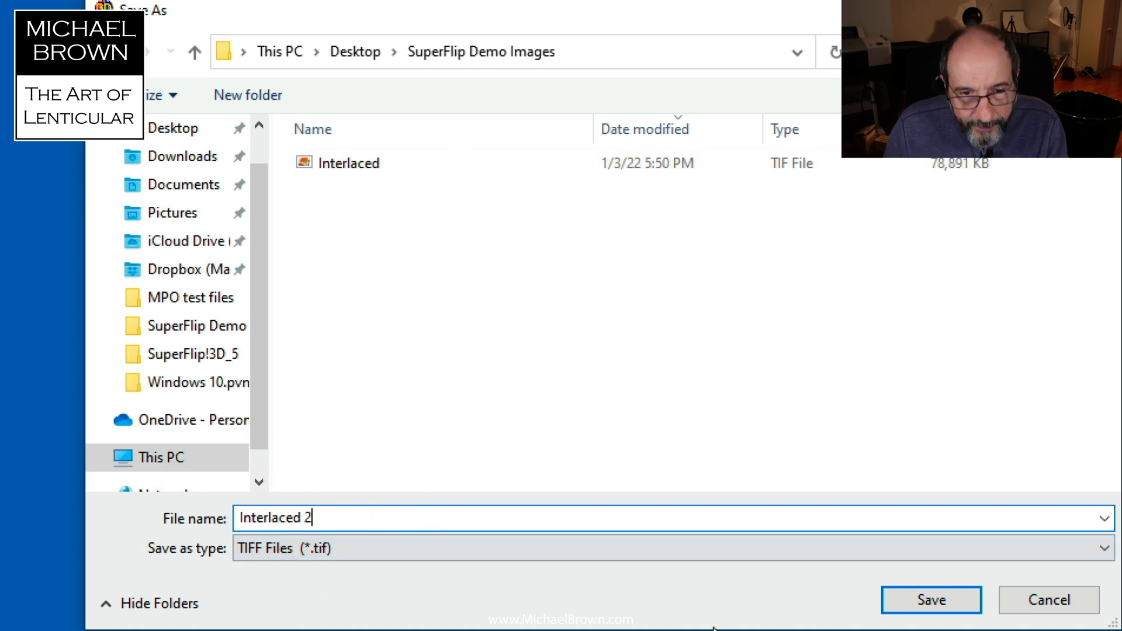
left_click(931, 600)
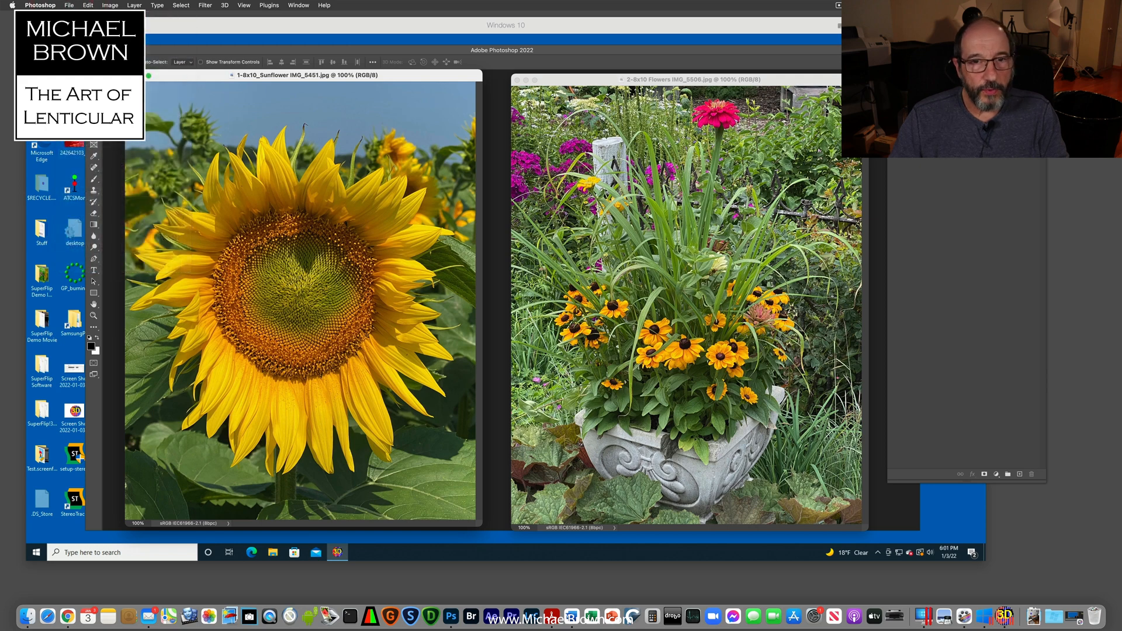
Open Interlaced 2.tif from SuperFlip Demo Images in Photoshop
left_click(70, 5)
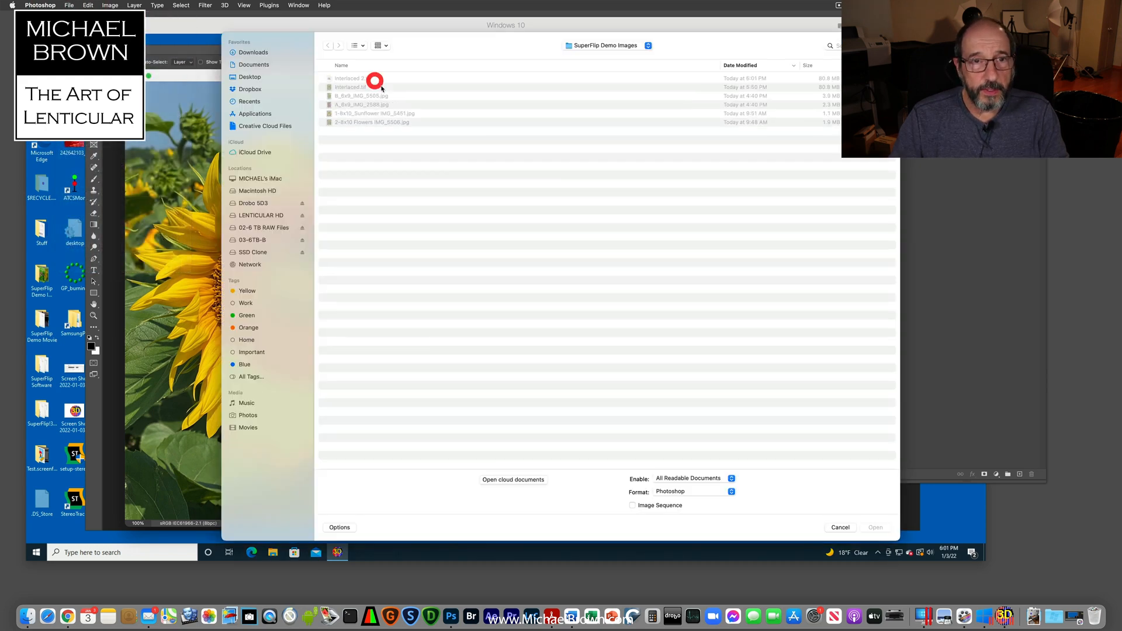
left_click(875, 527)
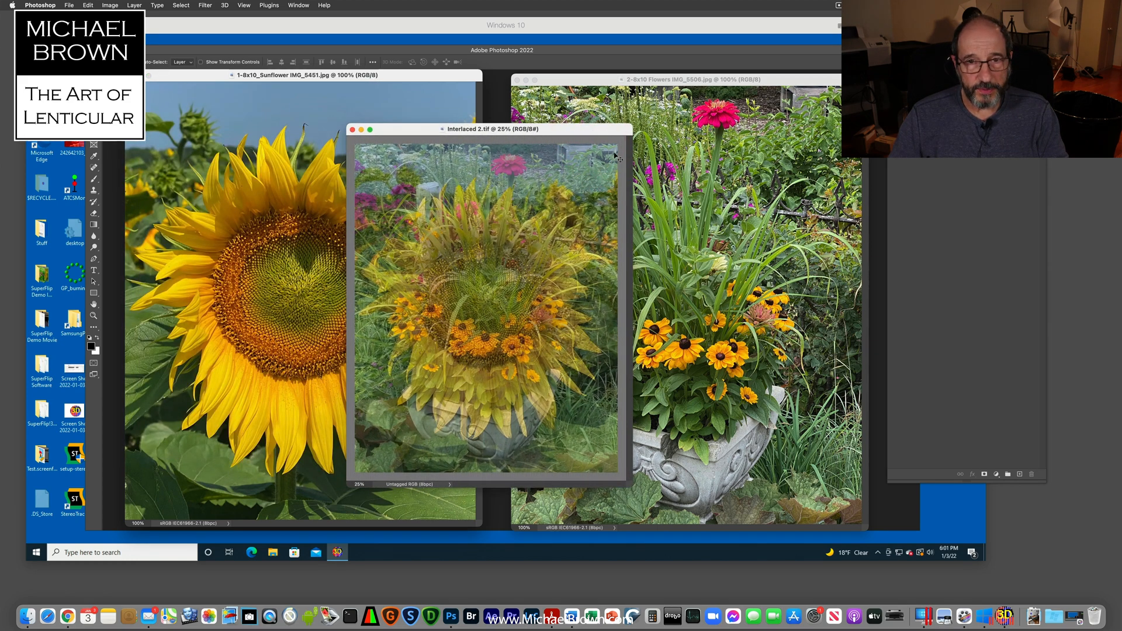
Zoom Interlaced 2 in to 600% to reveal its vertical strips and alignment marks
left_click(492, 152)
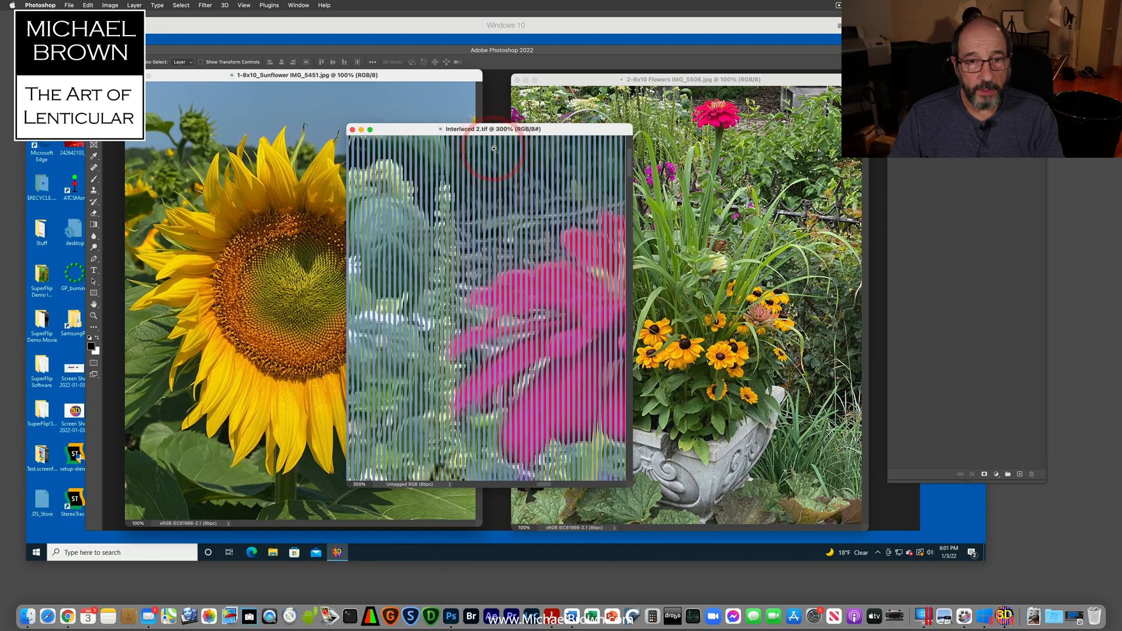
left_click(495, 149)
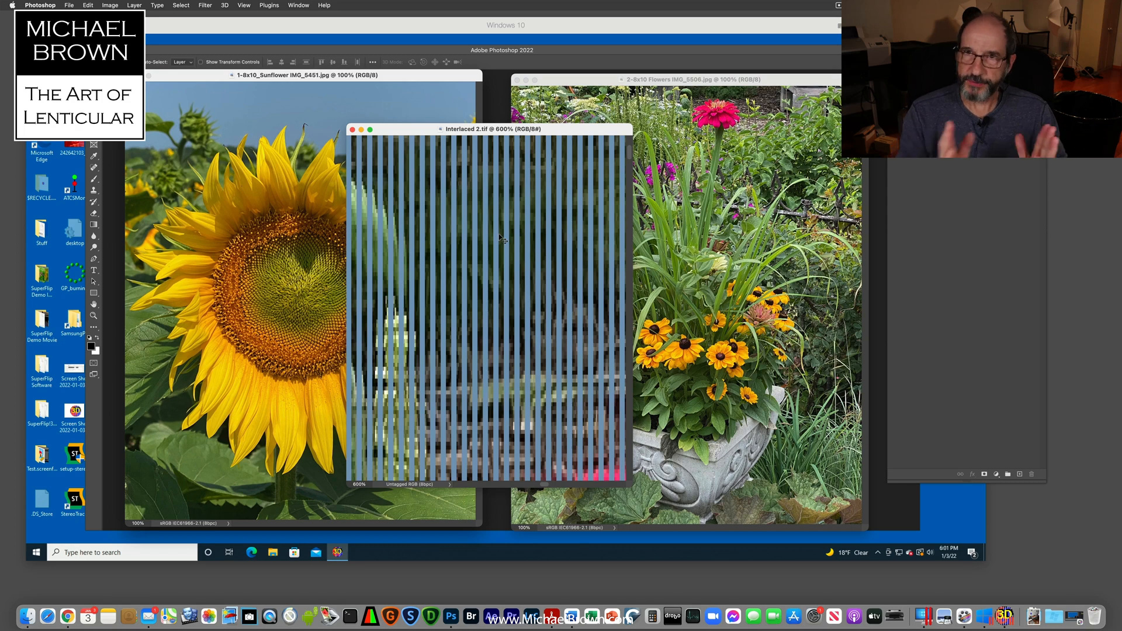
mouse_move(386, 100)
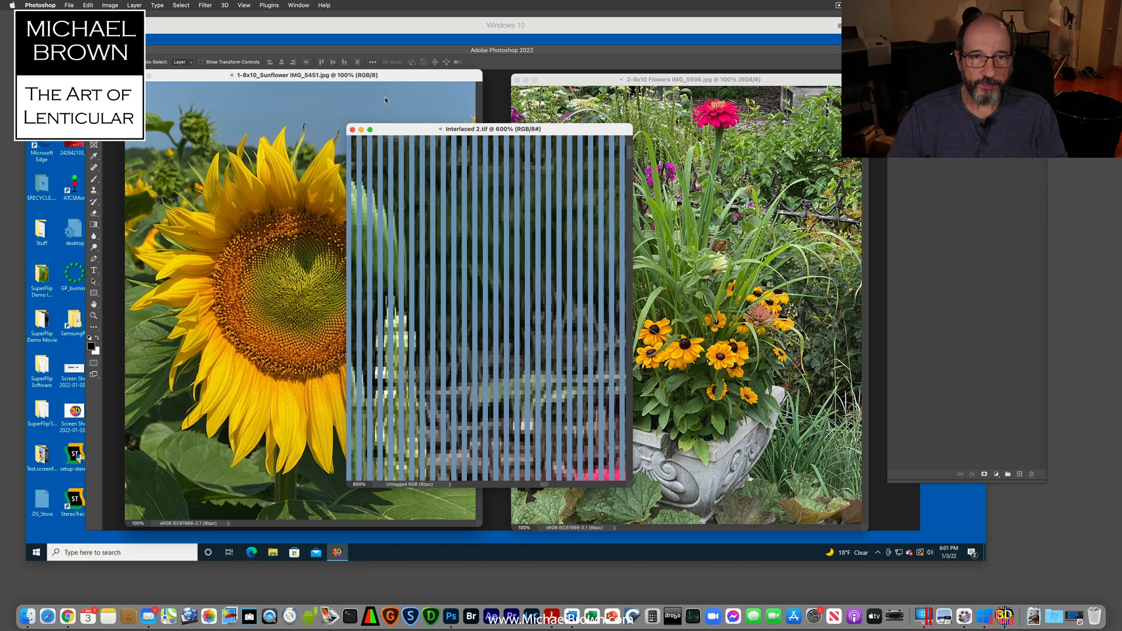
mouse_move(536, 161)
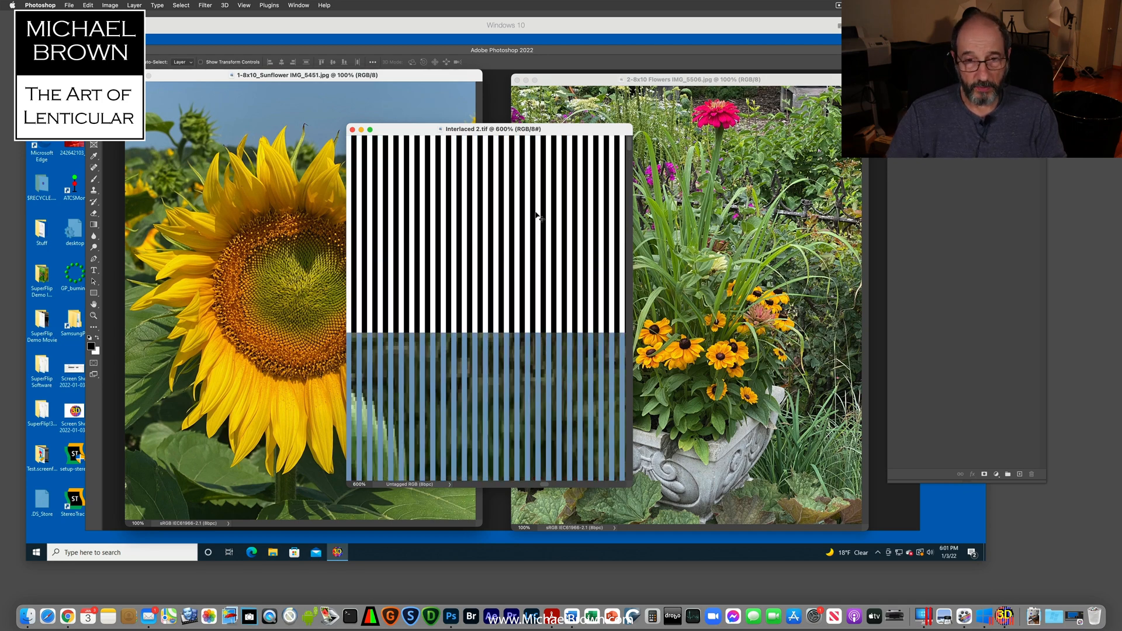
mouse_move(570, 232)
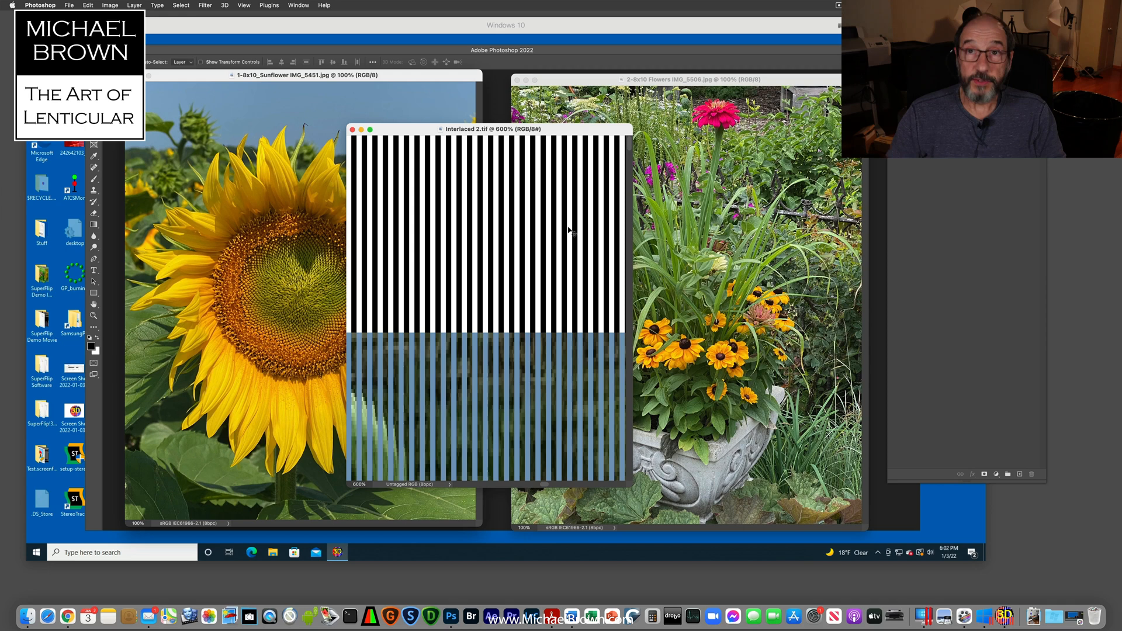